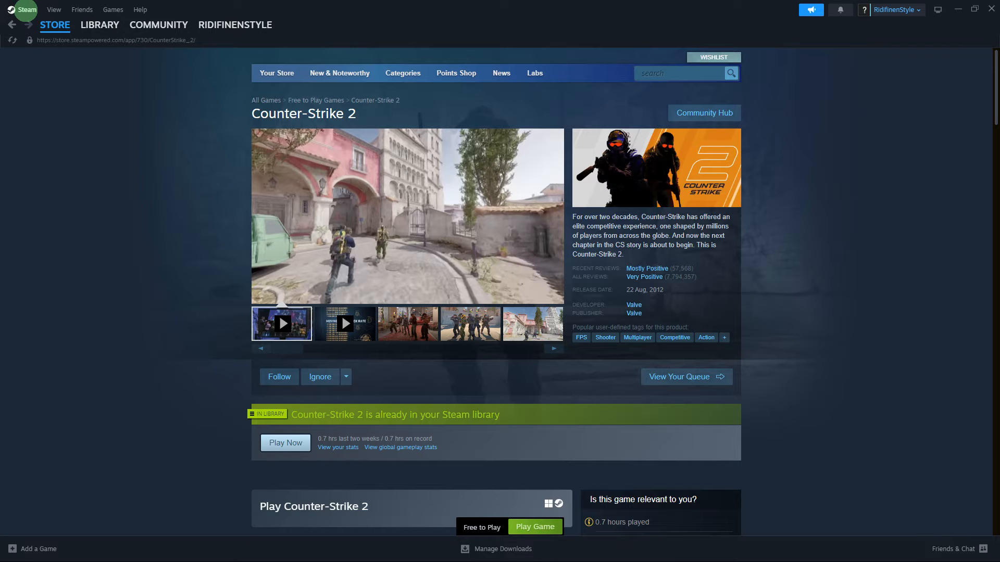
# Step: Go to the Library home and select Counter-Strike 2 from All Games
pyautogui.click(99, 24)
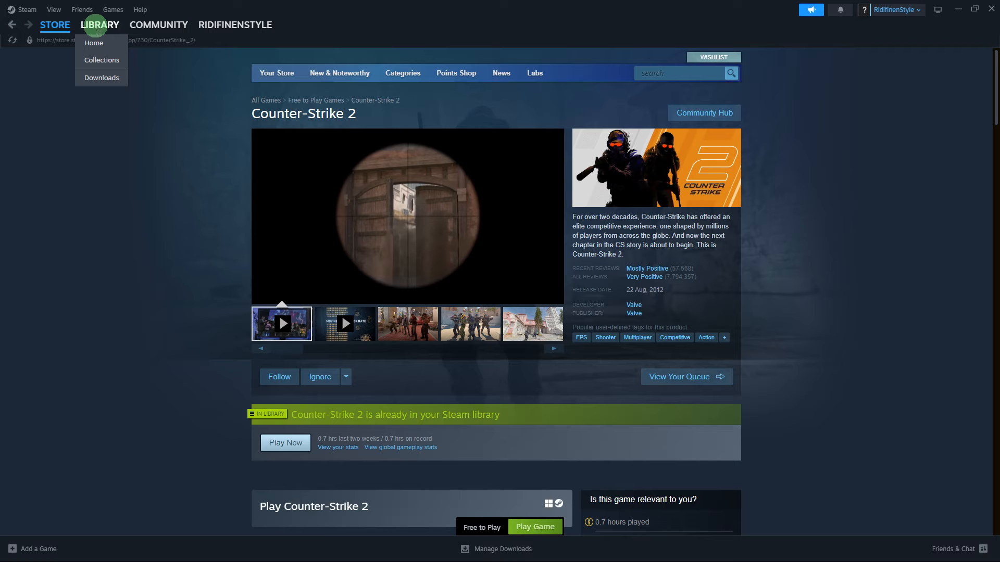
pyautogui.click(93, 43)
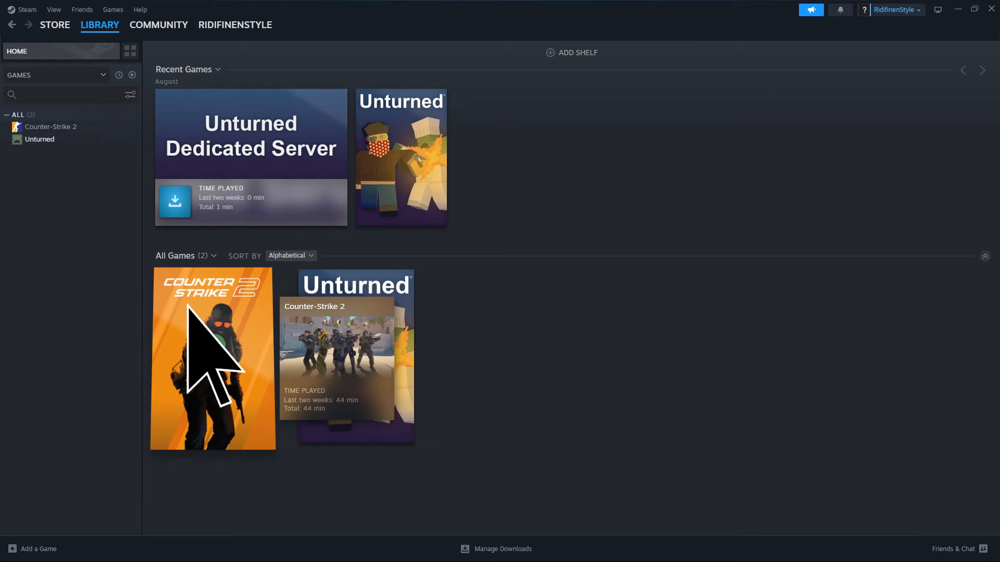
pyautogui.click(212, 359)
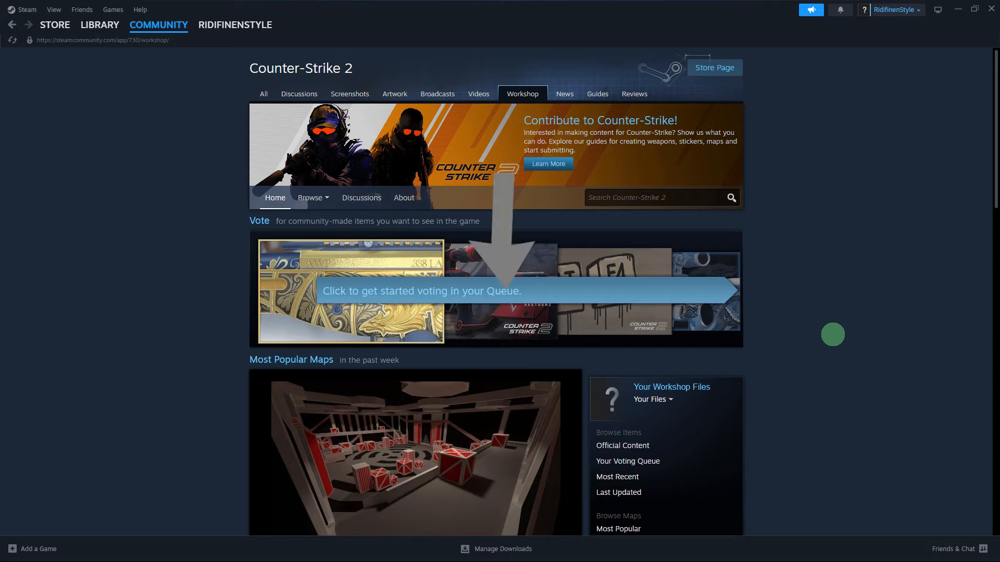
# Step: Scroll the Counter-Strike 2 Workshop home page to reach its item listings
pyautogui.scroll(-3)
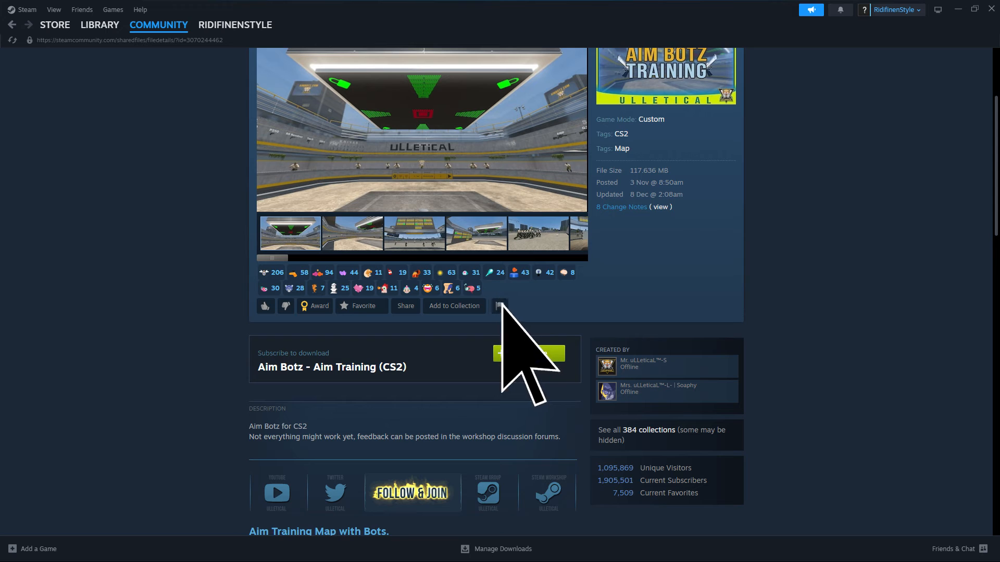
# Step: Subscribe to 'Aim Botz - Aim Training (CS2)' so Steam shows it as Subscribed
pyautogui.click(528, 353)
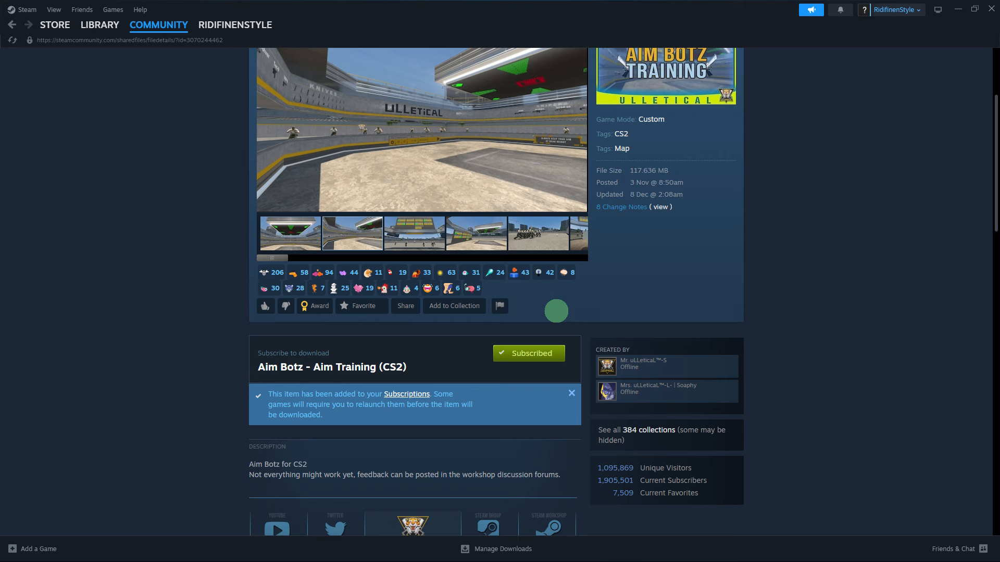